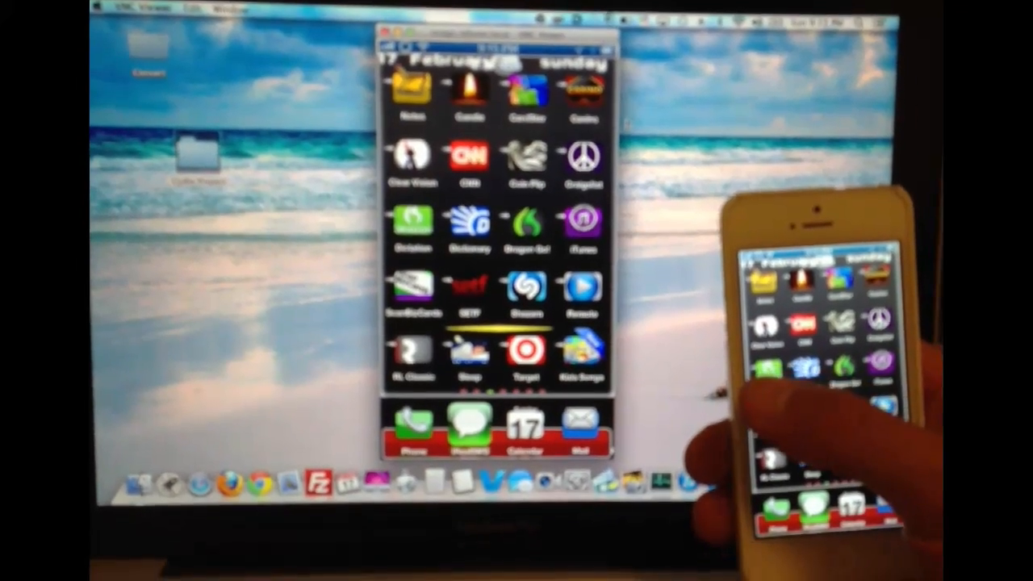
# Step: Switch the notification panel to the IntelliScreenX news page showing the Gizmodo feed
pyautogui.hscroll(-3)
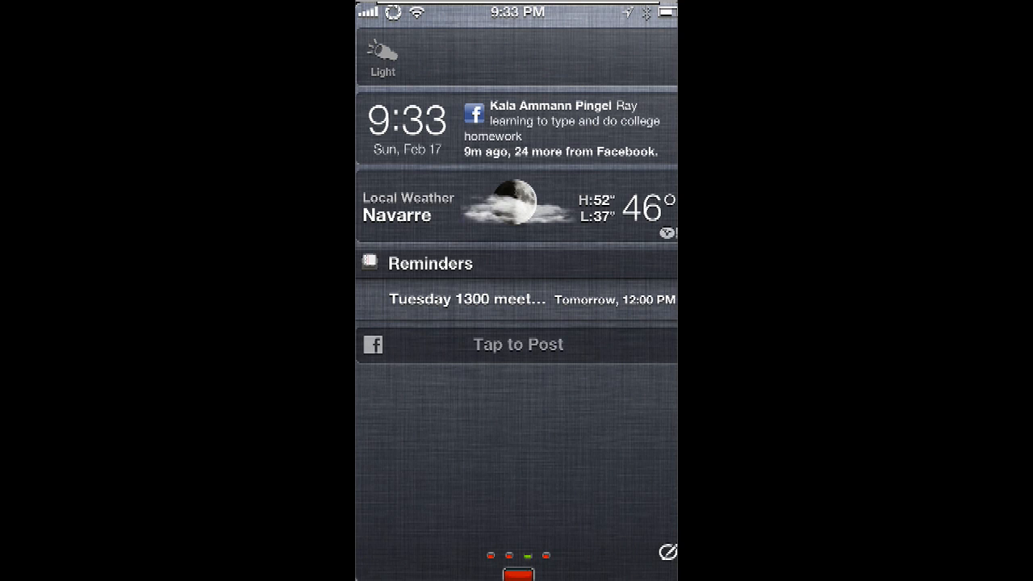
pyautogui.click(384, 57)
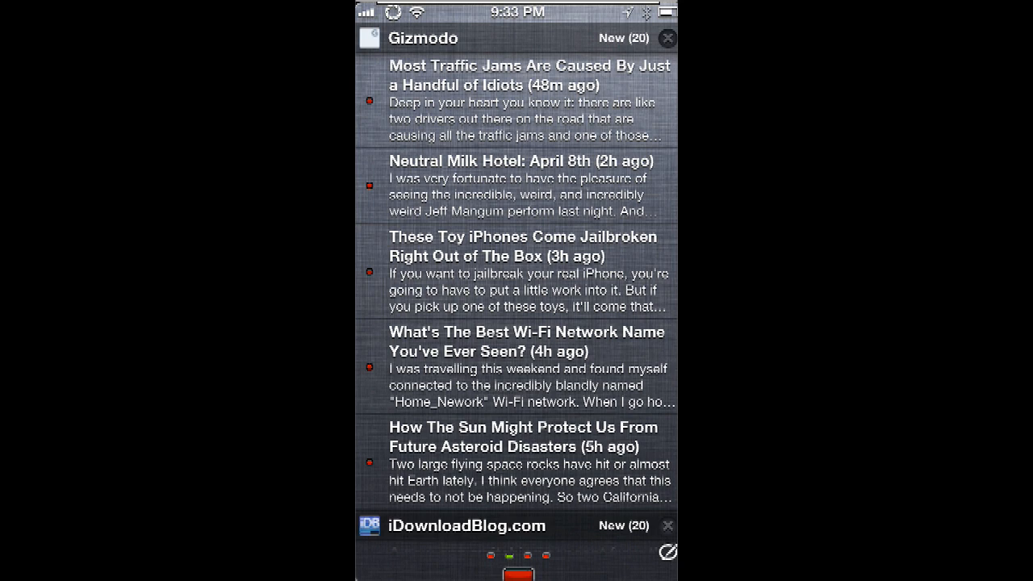
pyautogui.moveTo(524, 386)
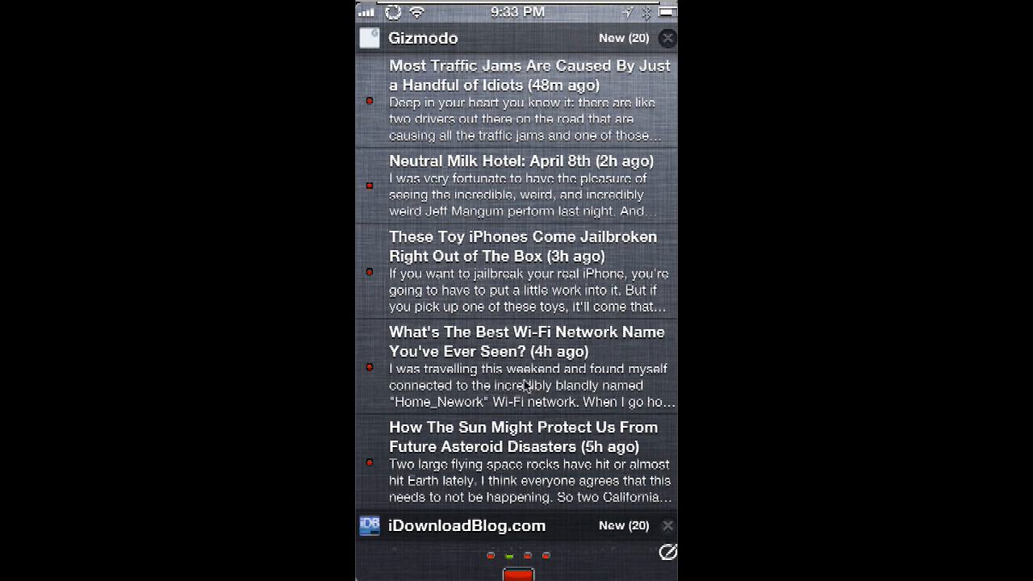
pyautogui.moveTo(531, 562)
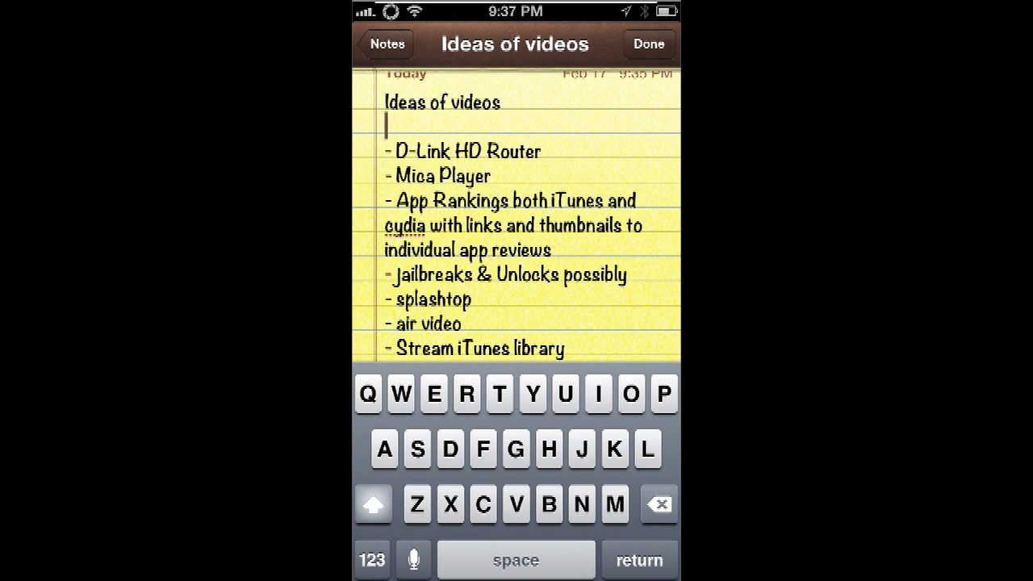
# Step: Delete every Ideas of videos entry from Action Menu's pasteboard history
pyautogui.click(492, 176)
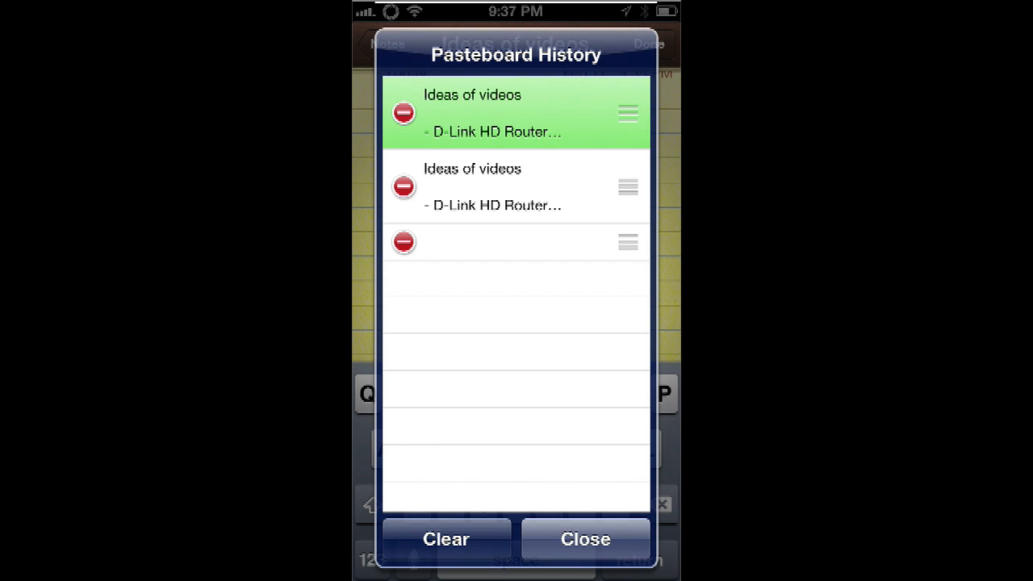
pyautogui.click(403, 113)
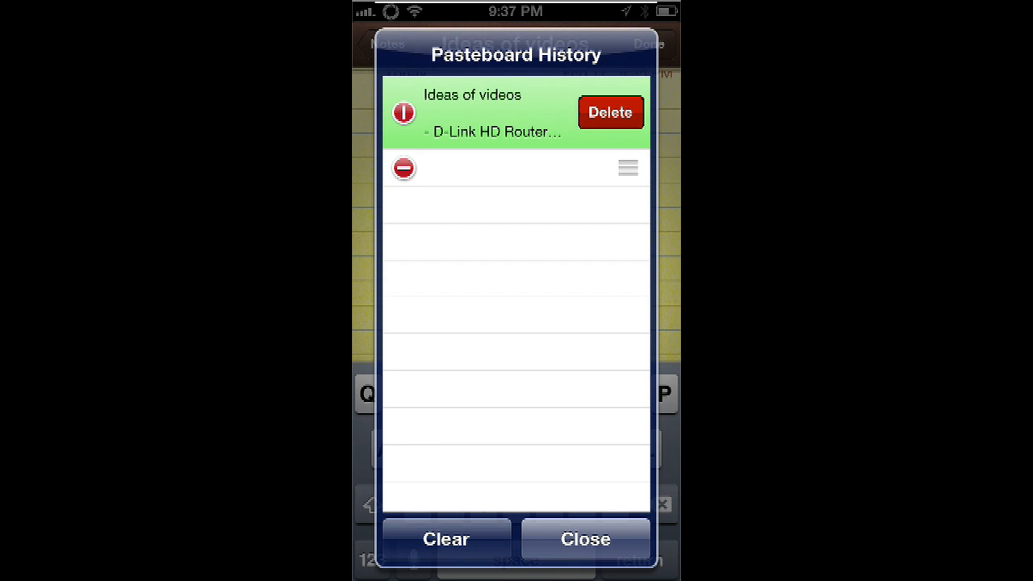
pyautogui.click(610, 112)
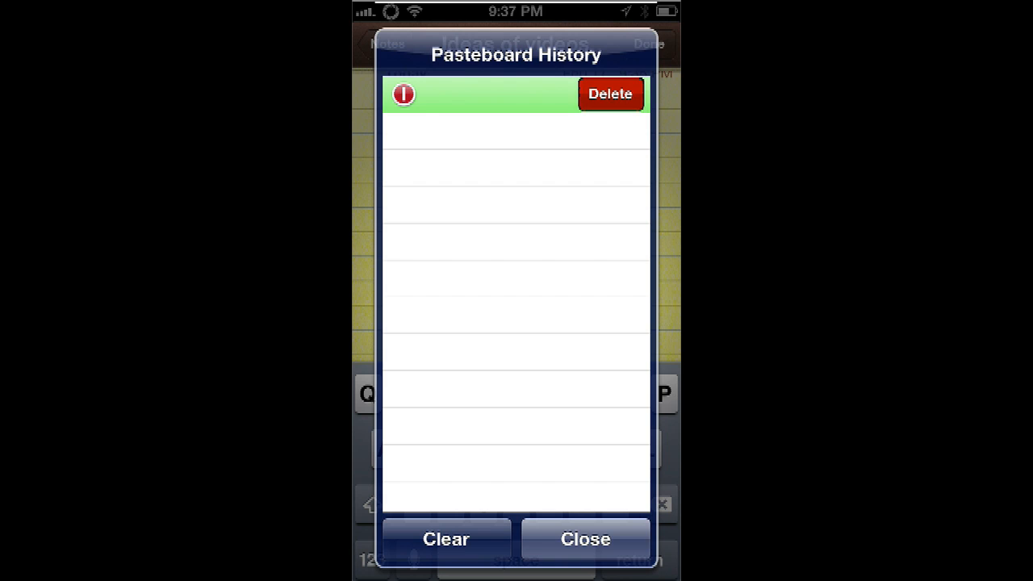
pyautogui.click(611, 94)
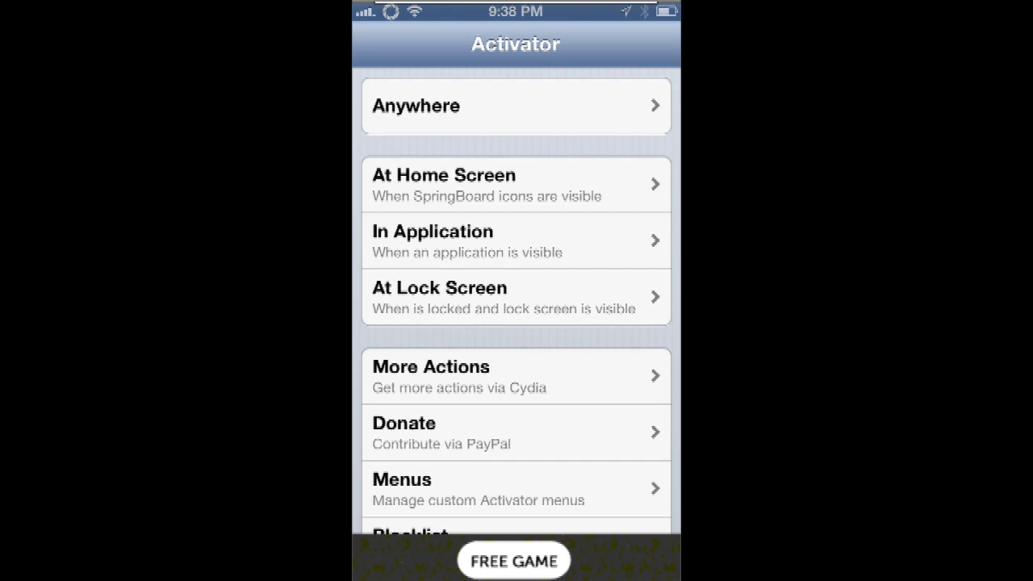
# Step: Choose one of Activator's gesture contexts such as Anywhere
pyautogui.click(517, 106)
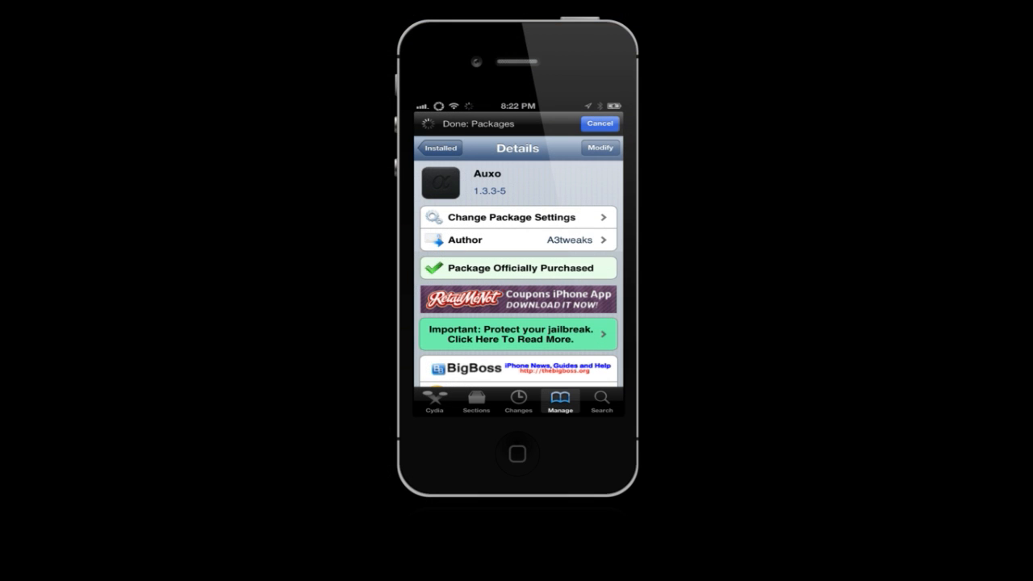
# Step: View Auxo's Cydia details, version 1.3.3-5 by A3tweaks, officially purchased
pyautogui.click(516, 452)
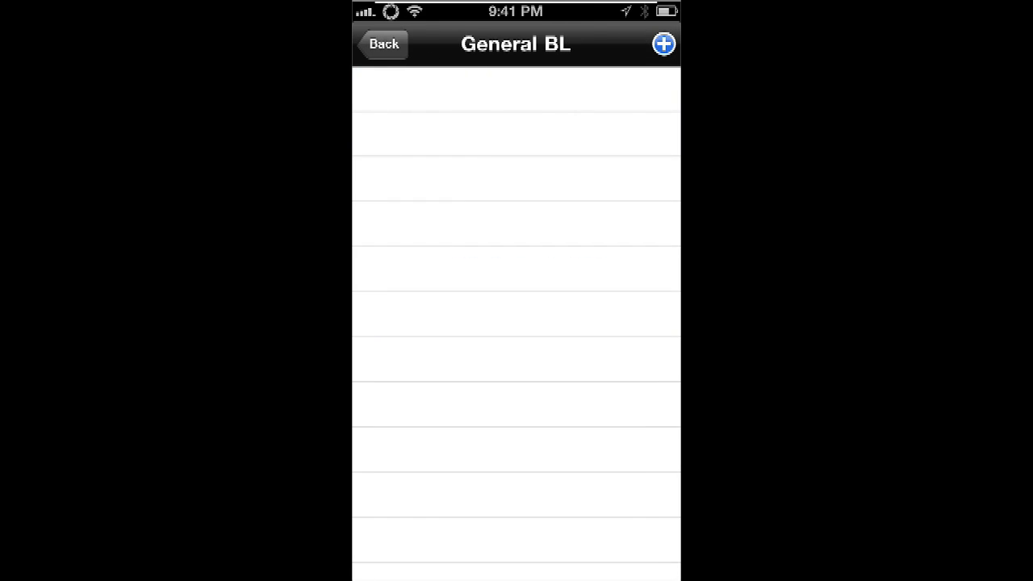
# Step: Add a General BL entry from contacts, allow contacts access and choose the blocked-call action
pyautogui.click(664, 44)
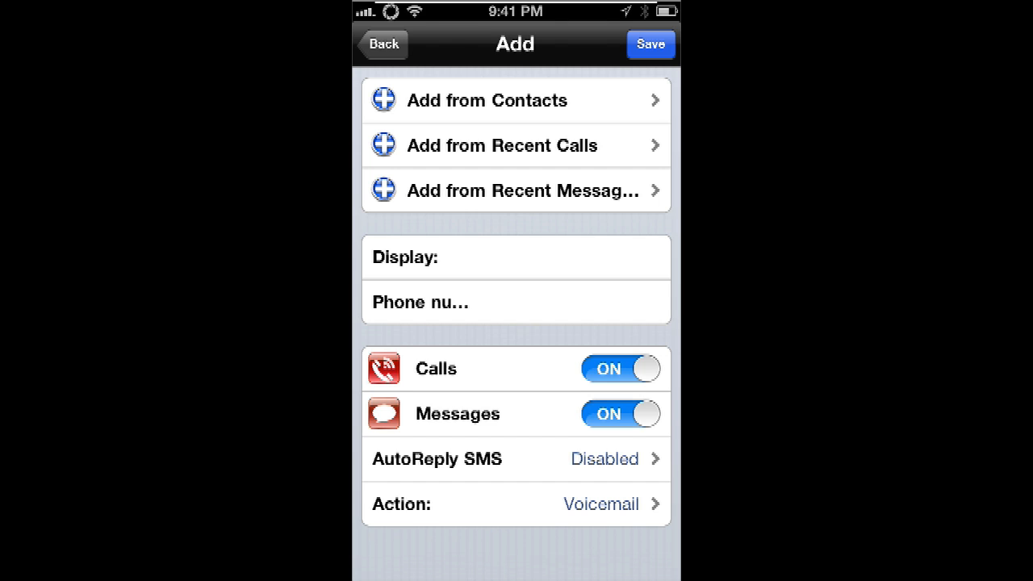
pyautogui.click(488, 100)
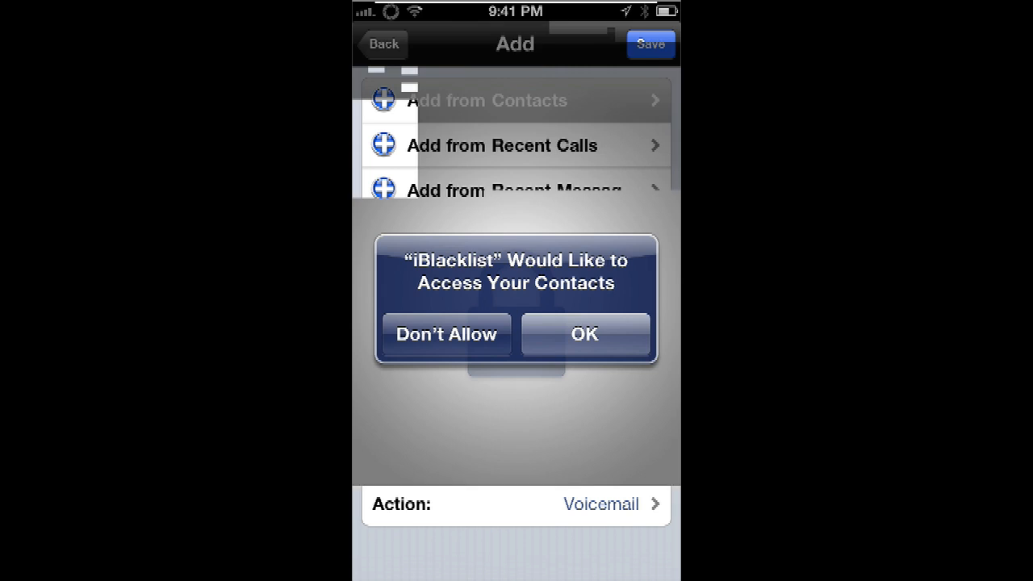
pyautogui.click(585, 332)
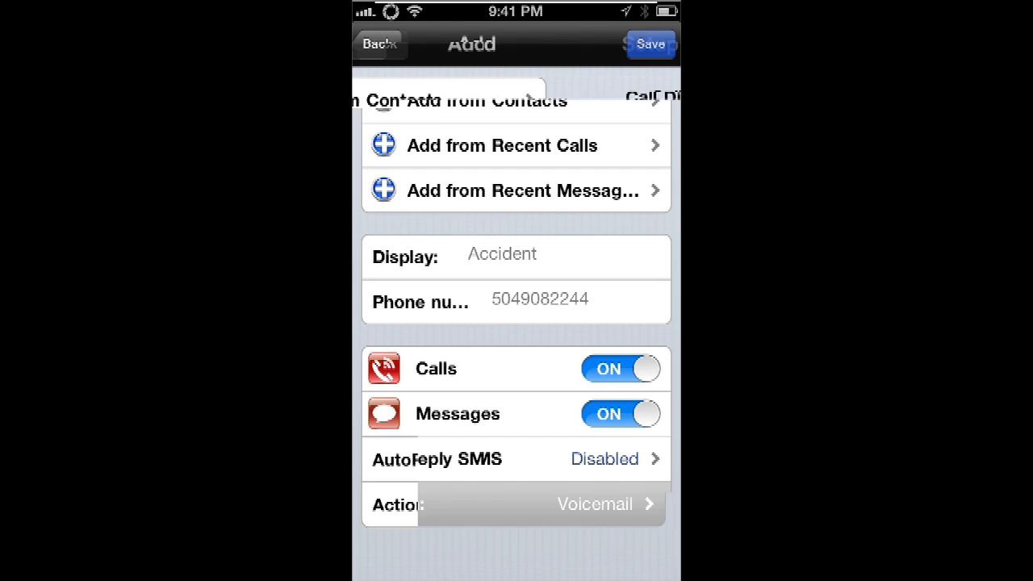
pyautogui.click(513, 503)
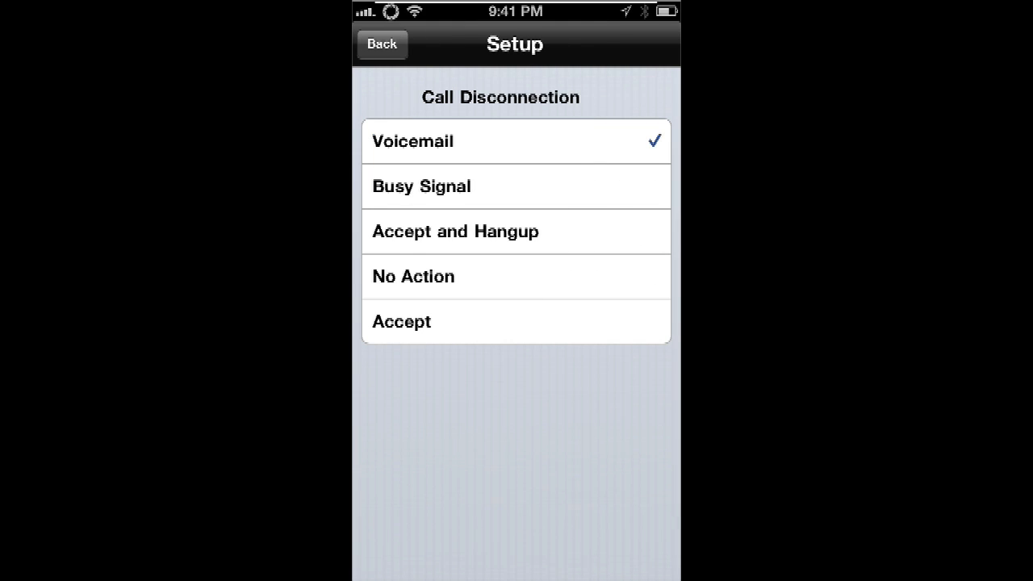
pyautogui.click(413, 141)
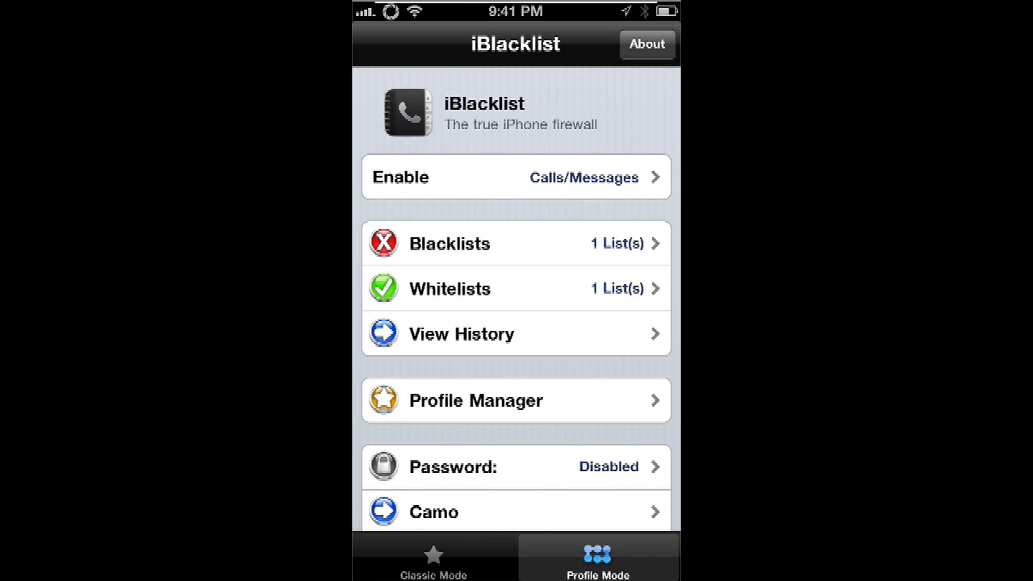
pyautogui.scroll(-3)
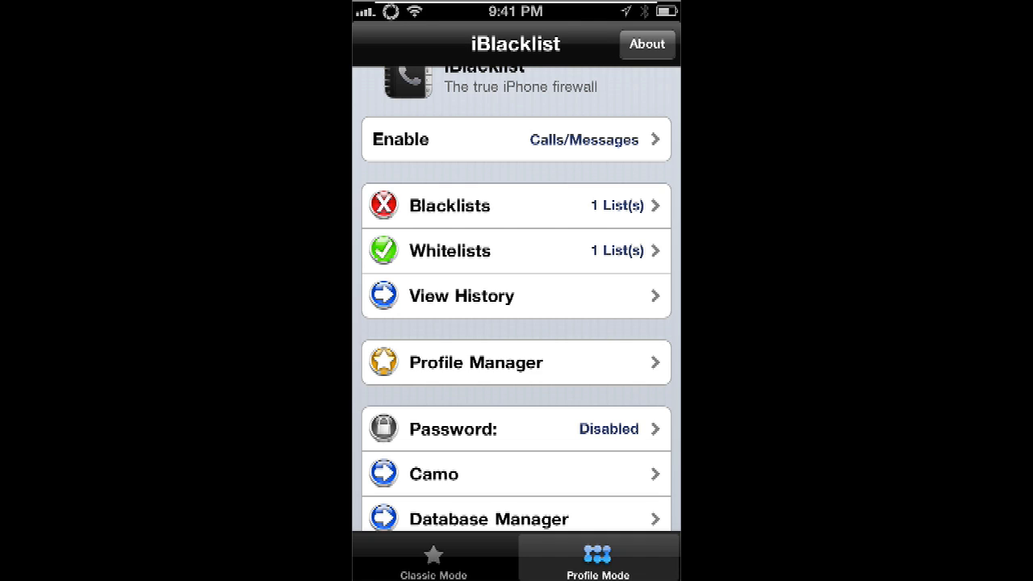
pyautogui.scroll(-3)
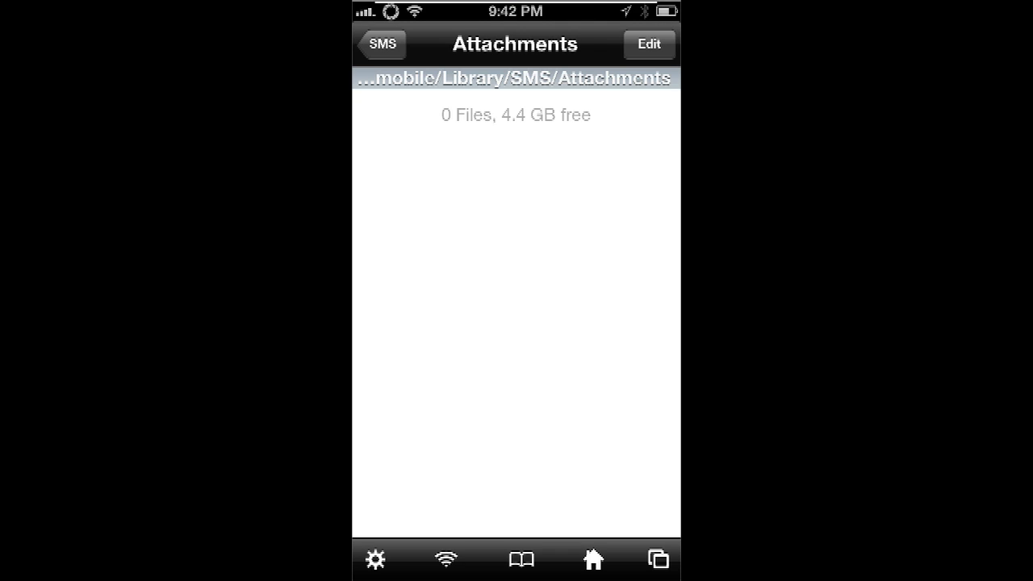
# Step: Return to the SMS folder, dismiss iFile's registration notice and enter the empty Attachments folder
pyautogui.click(381, 44)
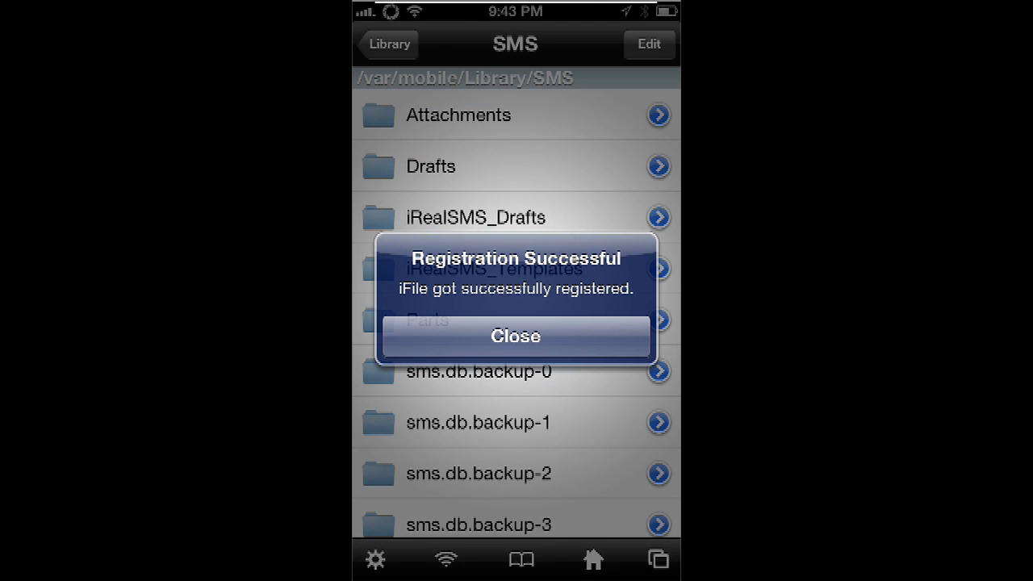
pyautogui.click(515, 335)
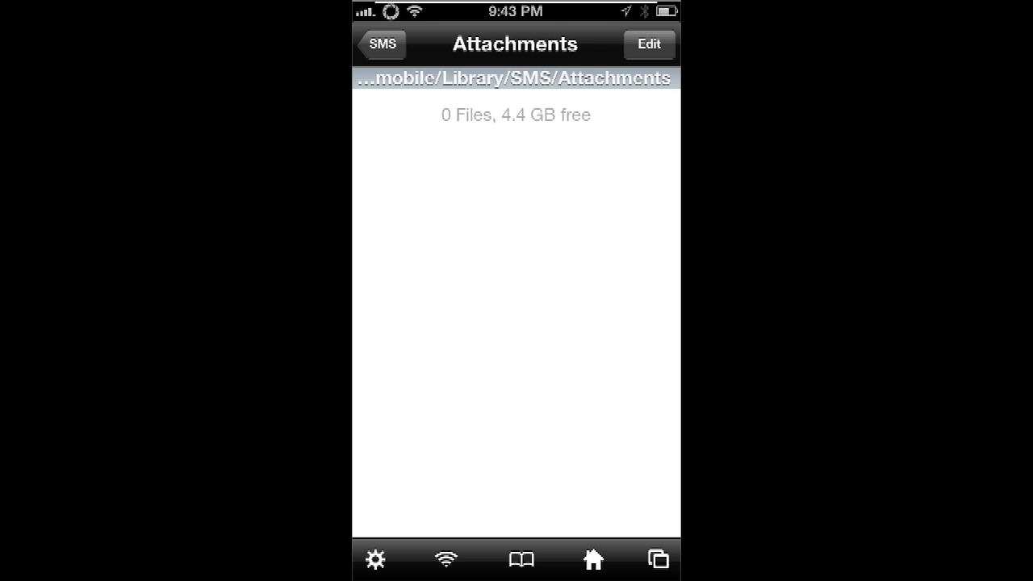
pyautogui.click(381, 44)
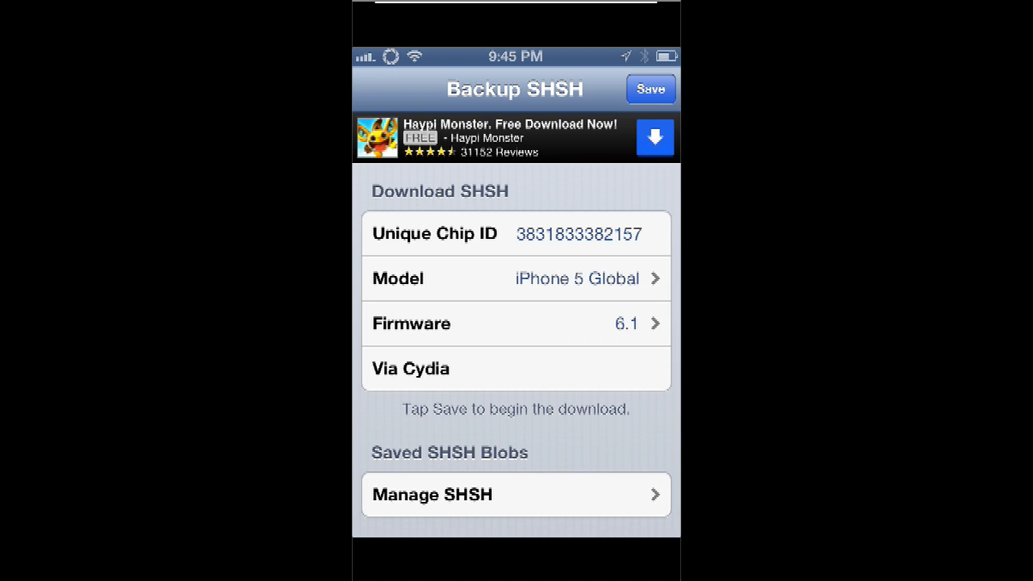
# Step: Save the SHSH blobs via Cydia, acknowledge the completion alert and return to the Jailbreak folder
pyautogui.click(515, 368)
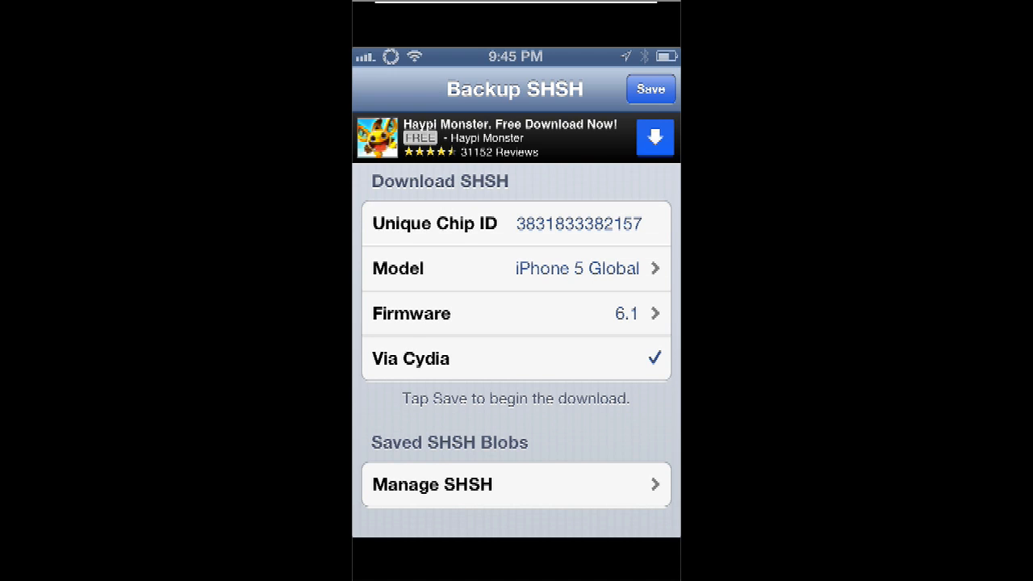
pyautogui.click(651, 89)
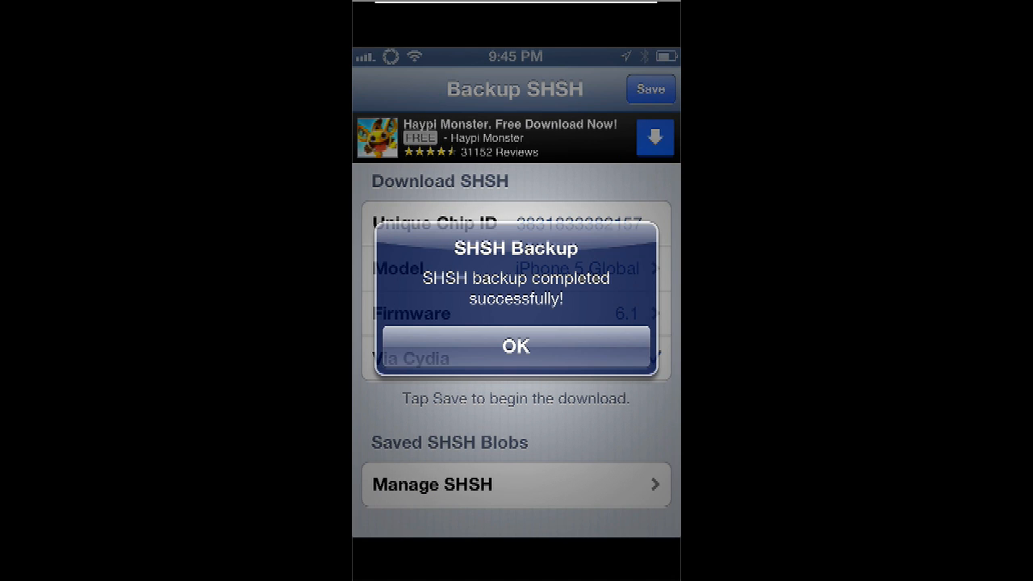
pyautogui.click(517, 346)
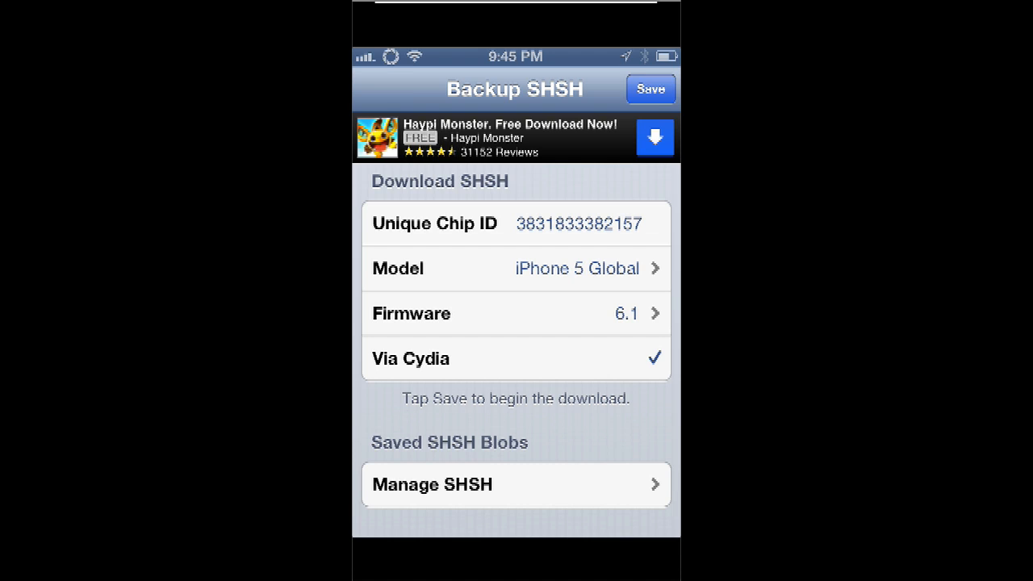
pyautogui.click(651, 89)
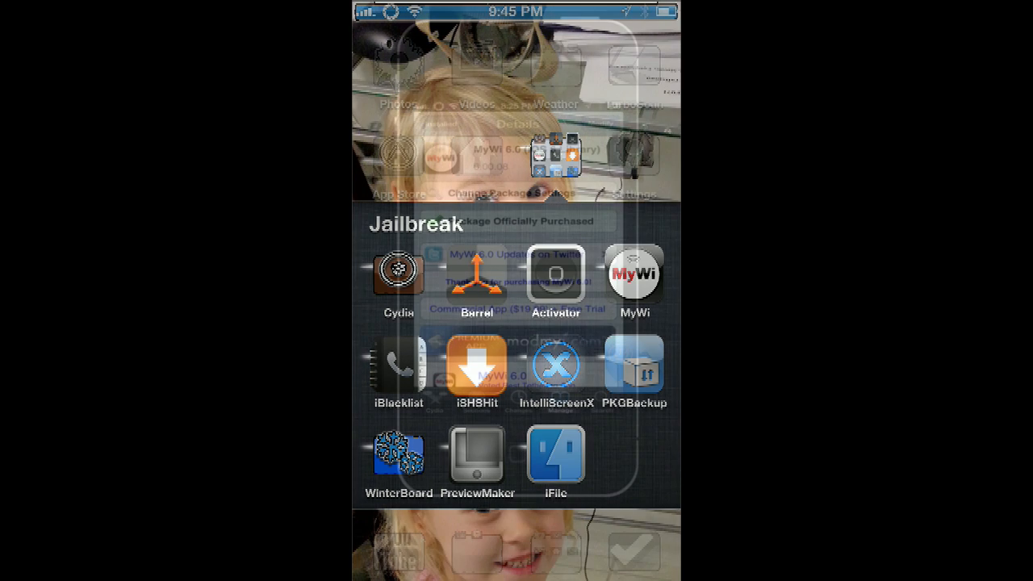
pyautogui.click(636, 274)
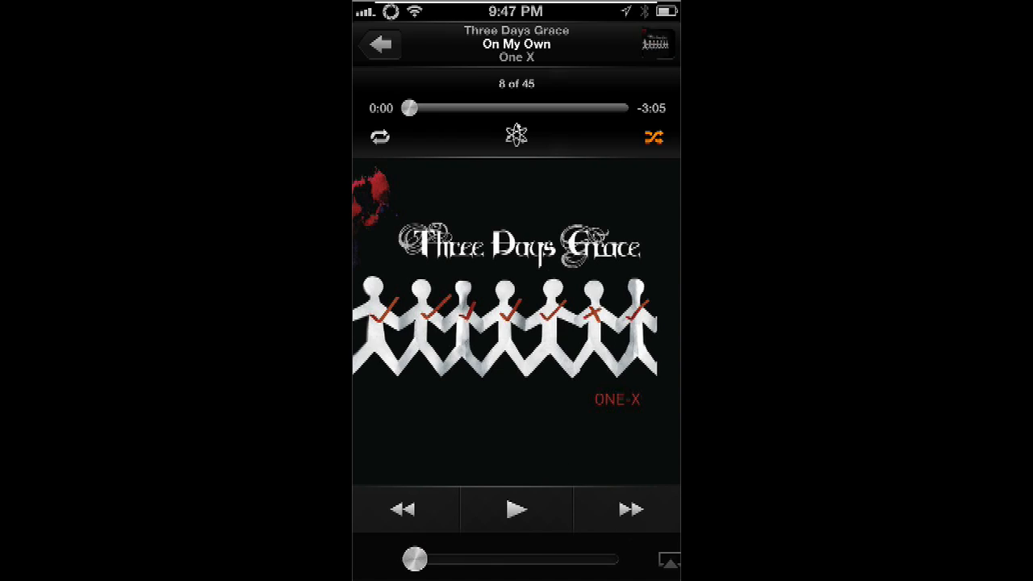
# Step: Start playing On My Own by Three Days Grace from the now-playing screen
pyautogui.click(517, 510)
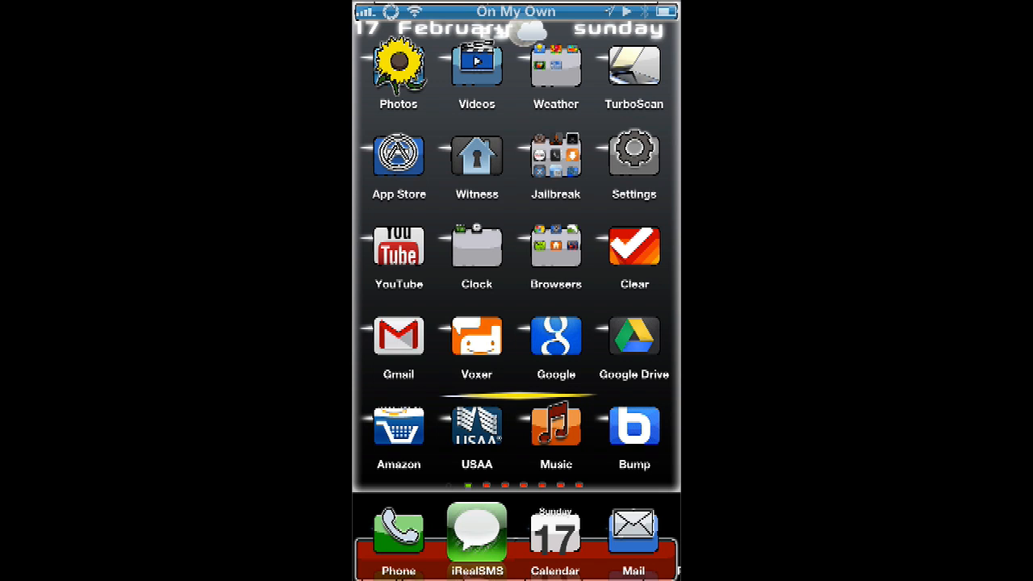
pyautogui.click(555, 423)
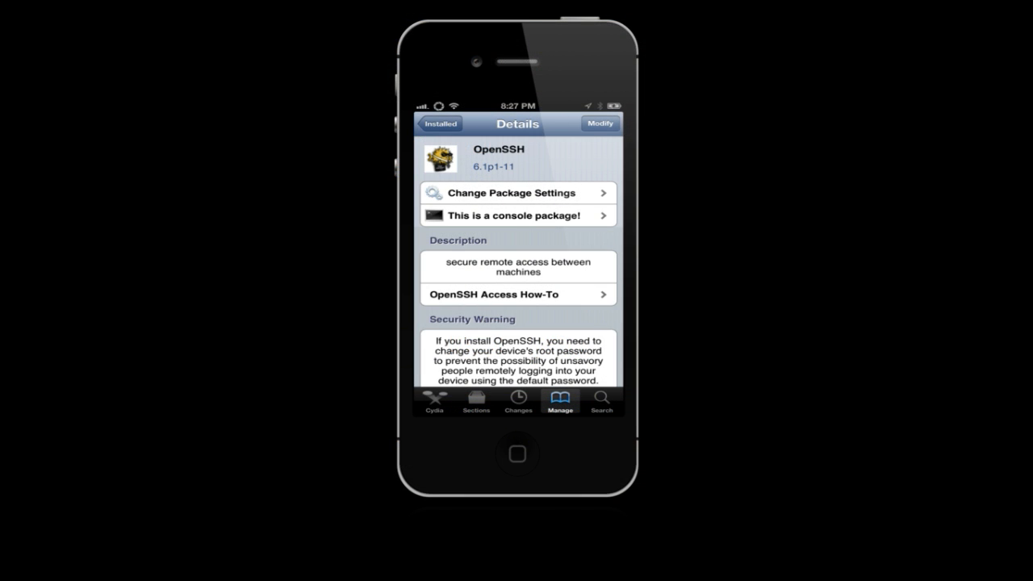
# Step: Leave Cydia's OpenSSH page for the home screen app grid and dock
pyautogui.press('home')
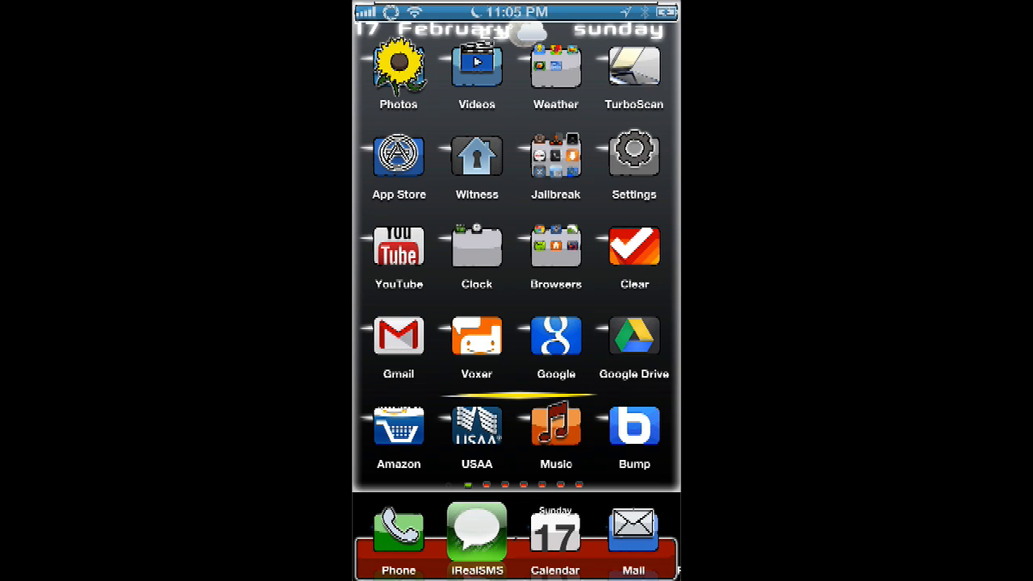
# Step: Tour iRealSMS conversations, folders and settings, then return to the home screen
pyautogui.click(476, 529)
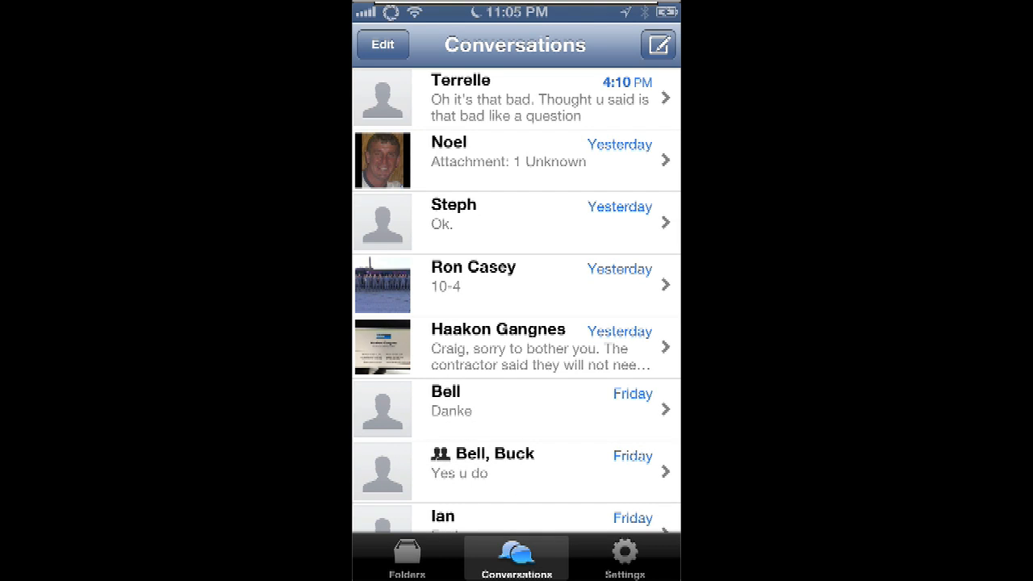
pyautogui.click(407, 557)
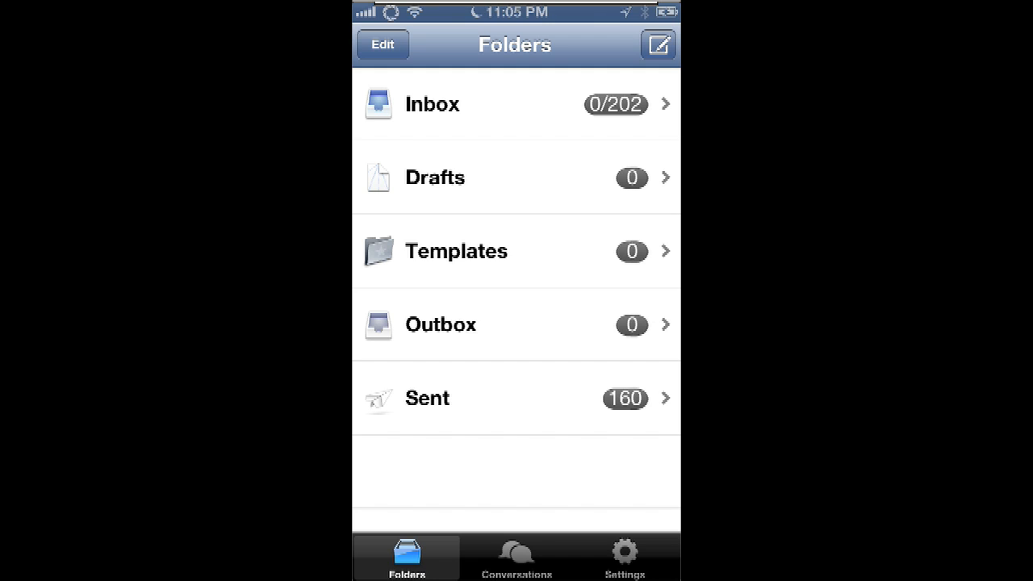
pyautogui.click(624, 556)
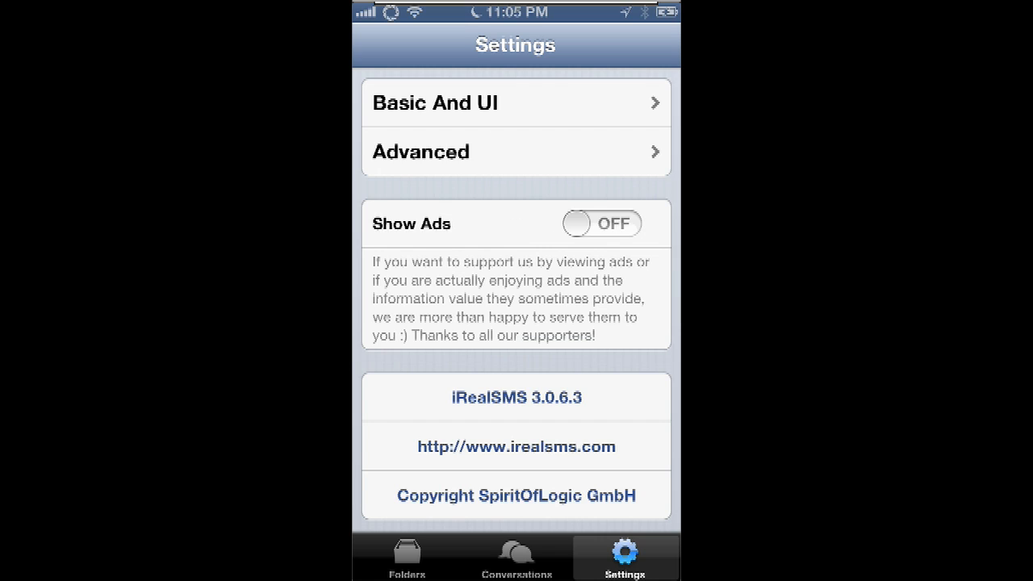
pyautogui.press('home')
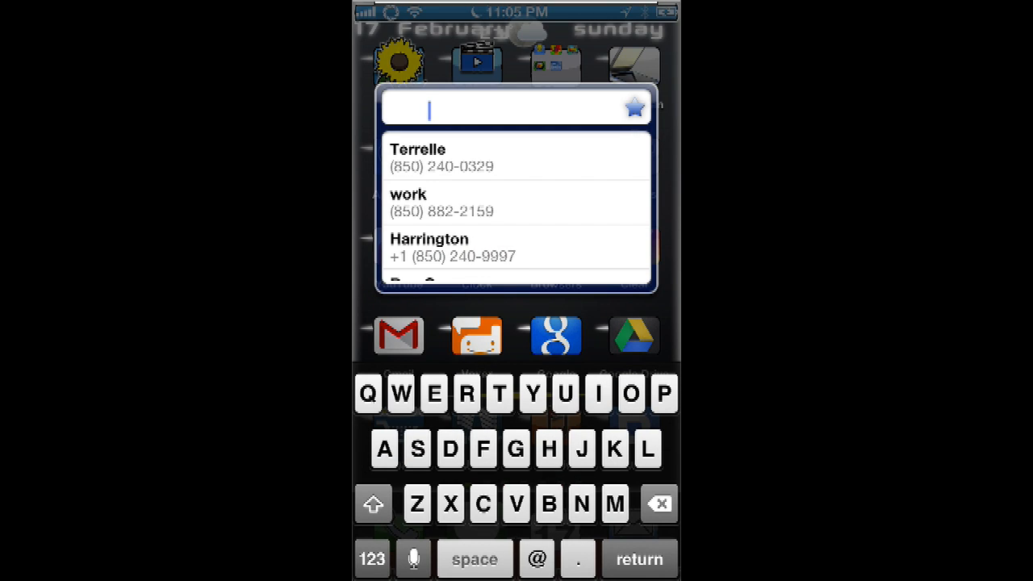
# Step: Enter 'ge' in the quick-compose contact search before dismissing the picker
pyautogui.write('ge')
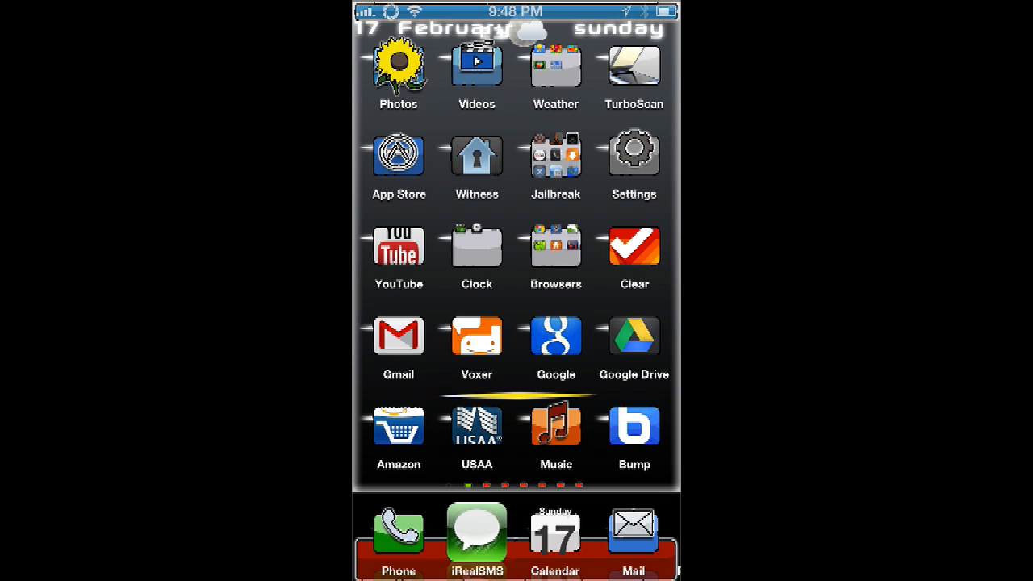
# Step: Launch Photos, start a new album, cancel the naming prompt, and return home
pyautogui.click(397, 65)
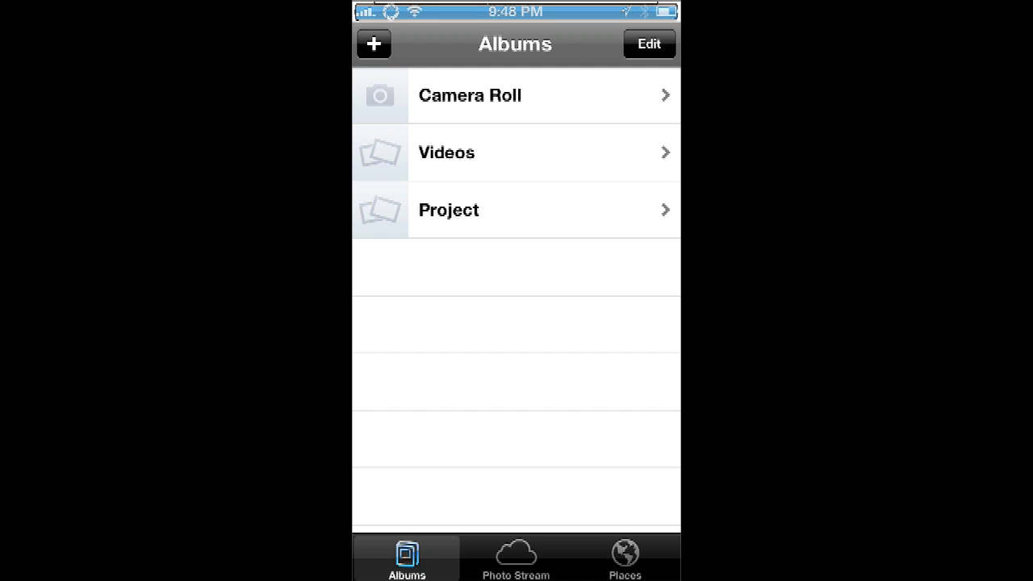
pyautogui.click(373, 44)
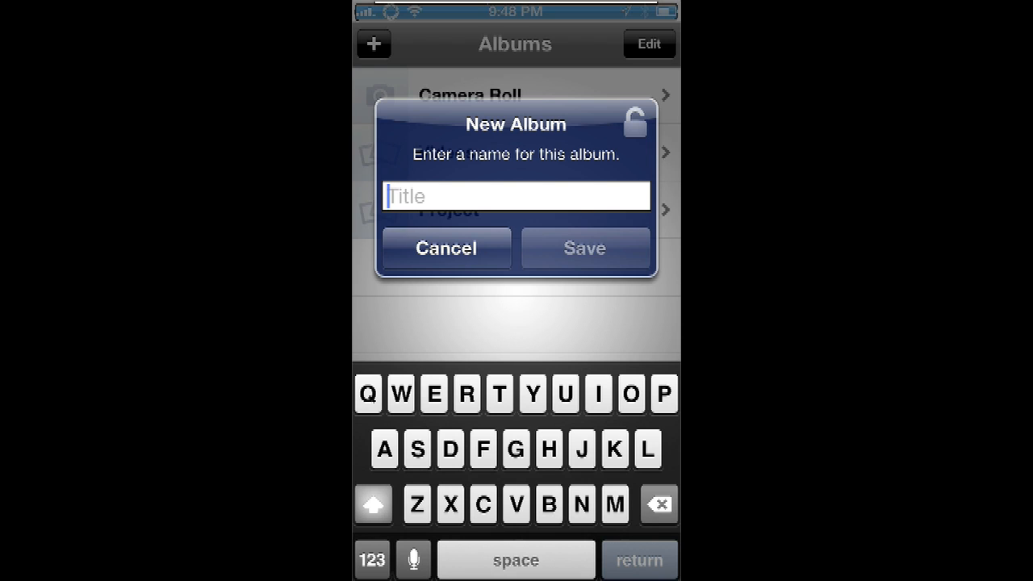
pyautogui.click(445, 249)
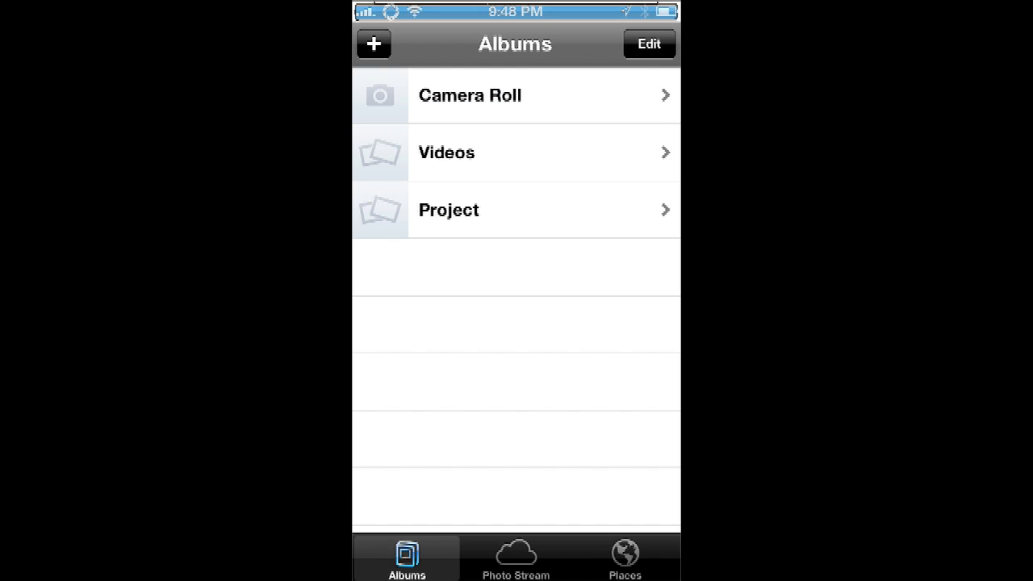
pyautogui.press('home')
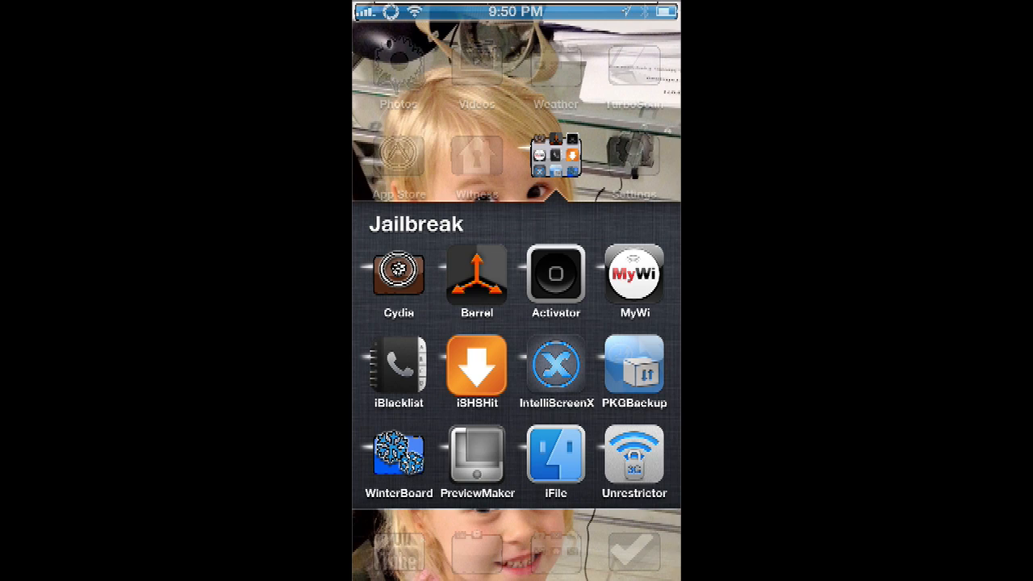
# Step: Launch 3G Unrestrictor, toggle the unrestricted apps list into edit mode and back
pyautogui.click(632, 455)
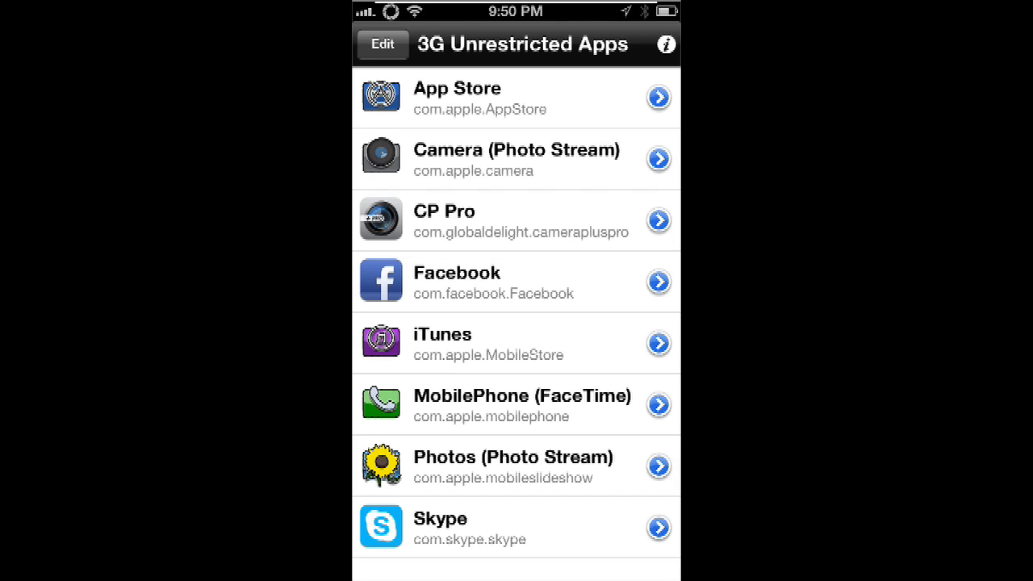
pyautogui.click(381, 45)
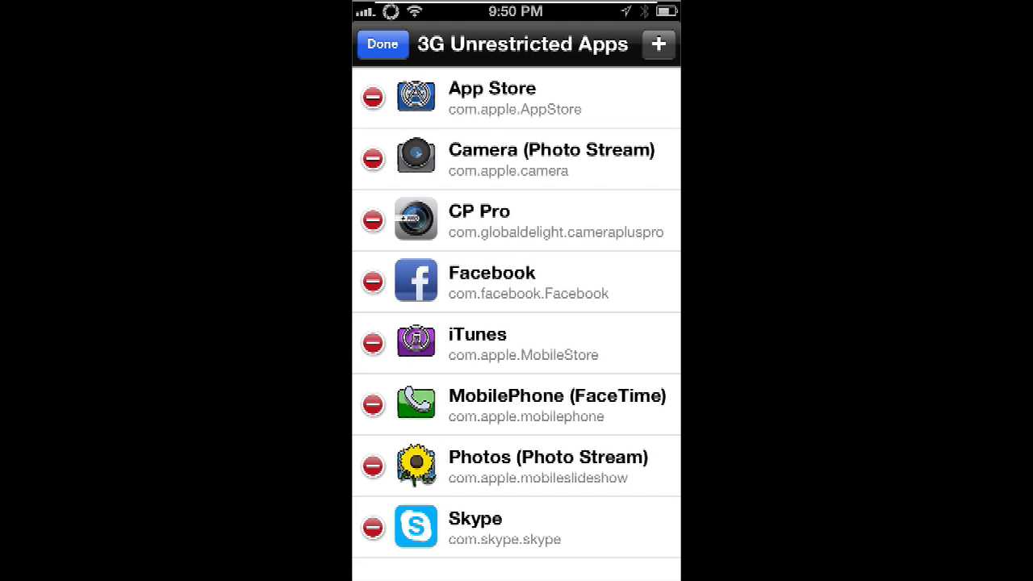
pyautogui.click(381, 46)
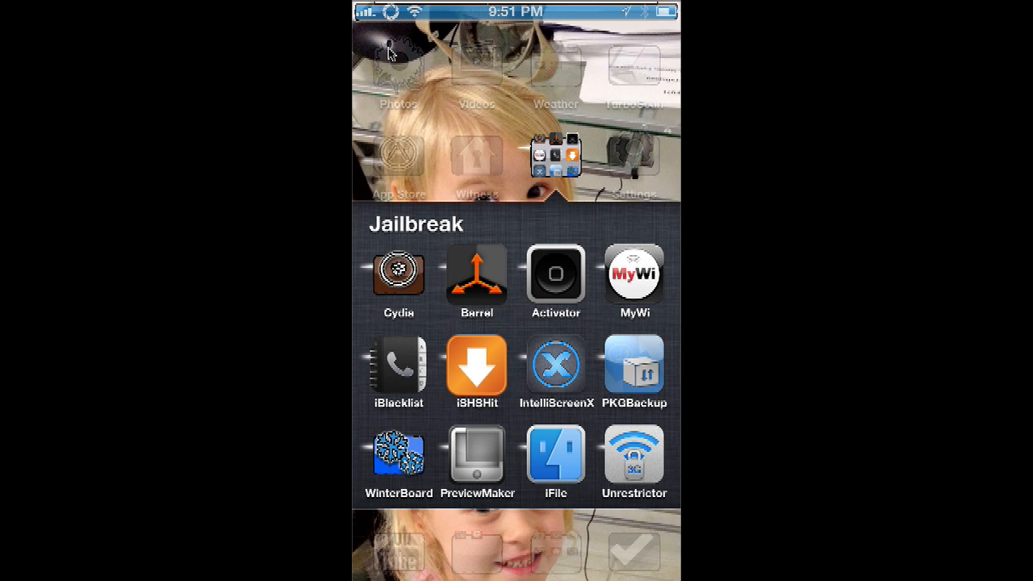
pyautogui.moveTo(391, 19)
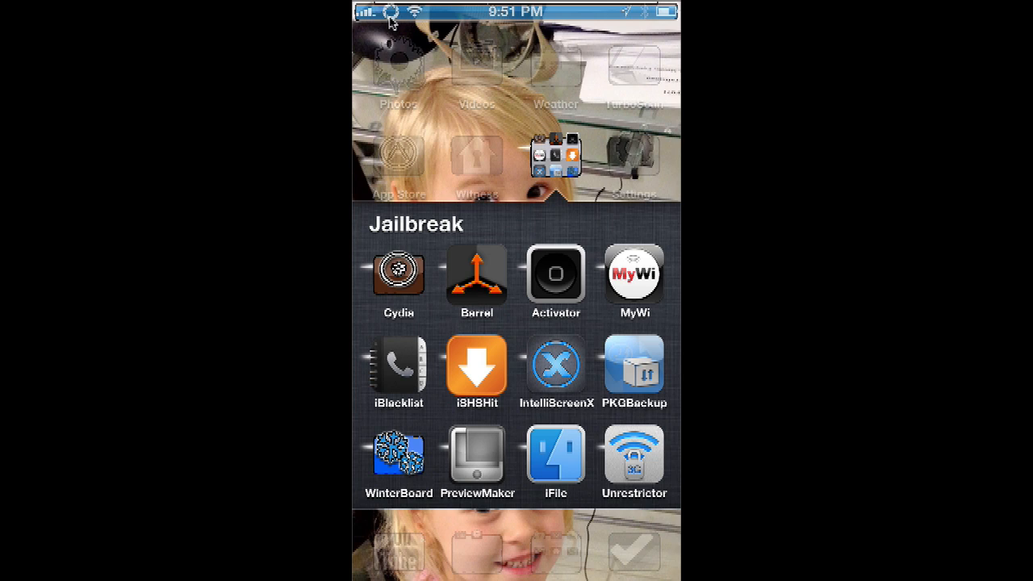
pyautogui.moveTo(394, 22)
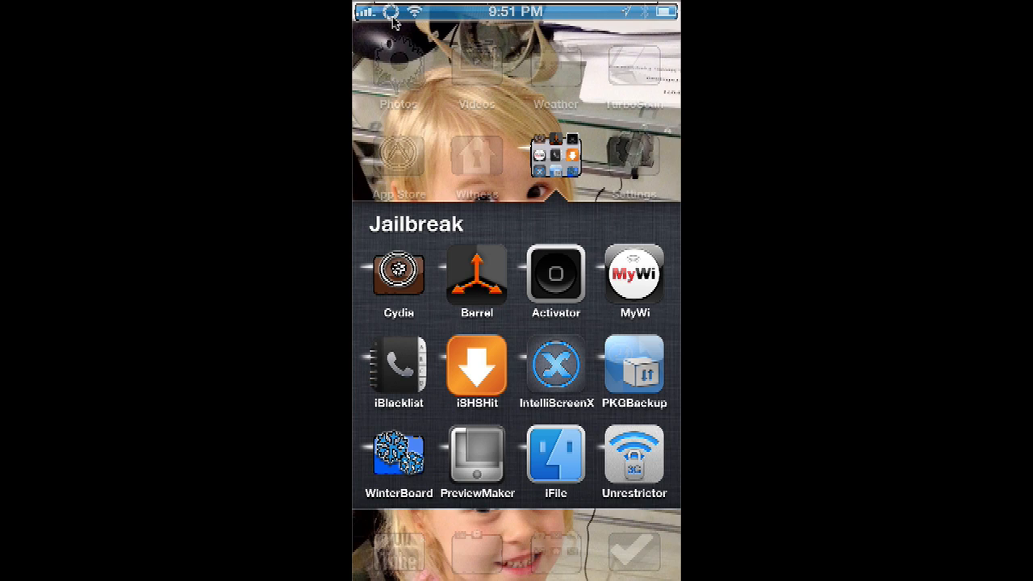
pyautogui.moveTo(516, 134)
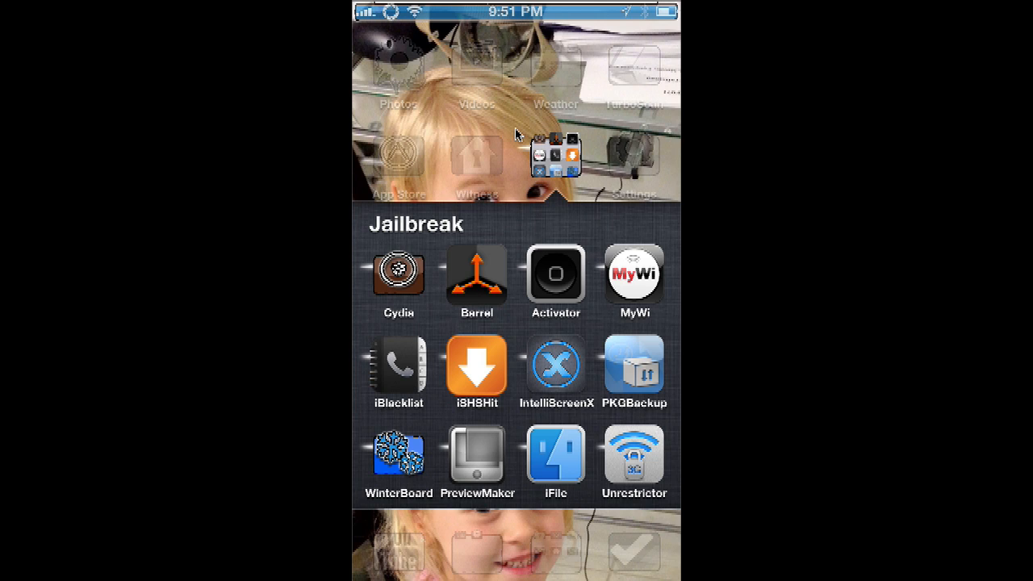